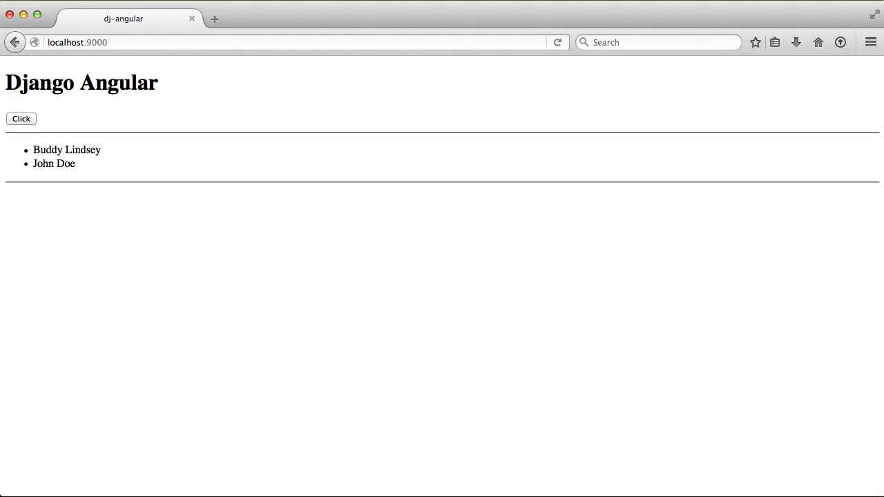
Step: Bump the demo Click counter on the localhost:9000 page up to Click: 3
{"action": "left_click", "coordinate": [22, 132]}
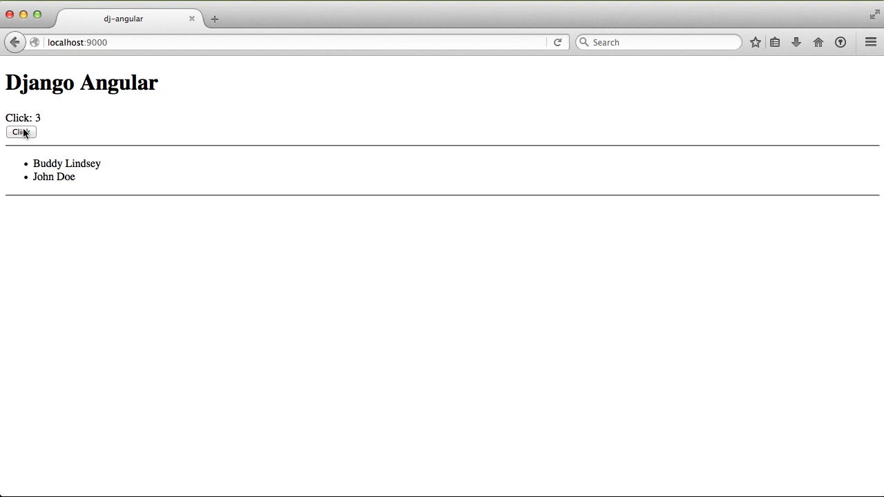
{"action": "left_click", "coordinate": [23, 133]}
{"action": "type", "text": ":e home/views.py"}
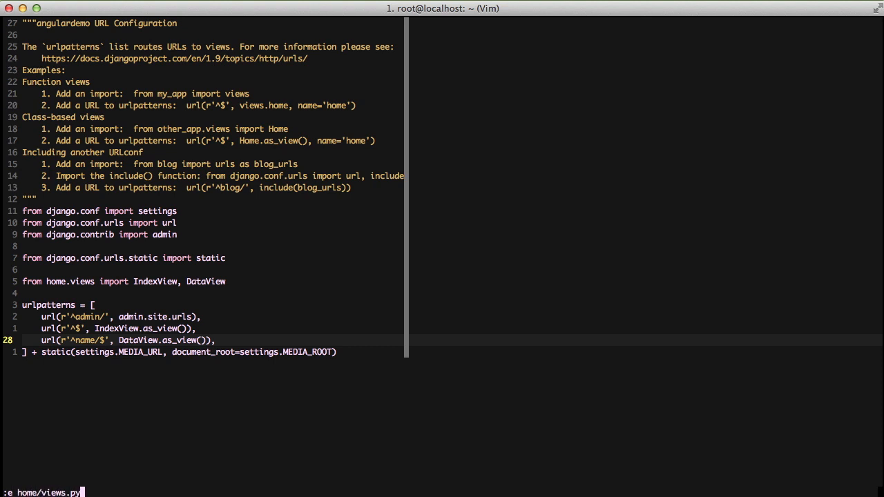
Step: Load home/views.py and scroll down through the DataView form_valid code
{"action": "type", "text": "/Dat"}
{"action": "key", "text": "Return"}
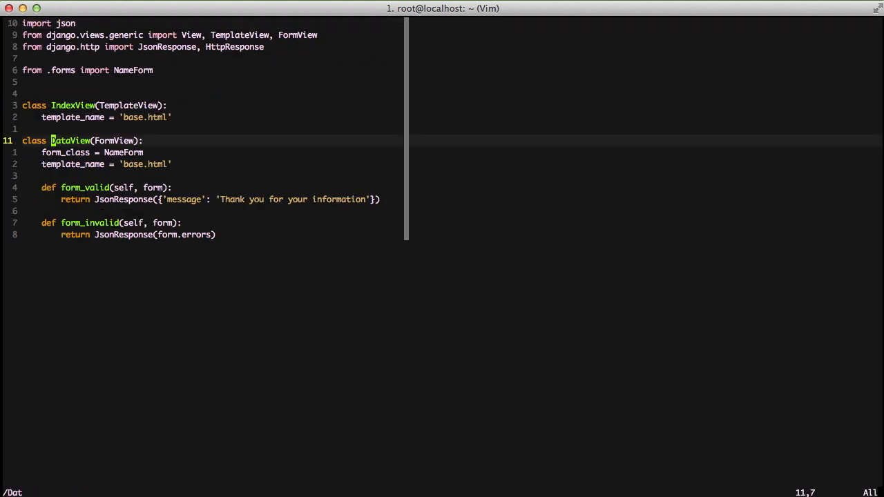
{"action": "key", "text": "j"}
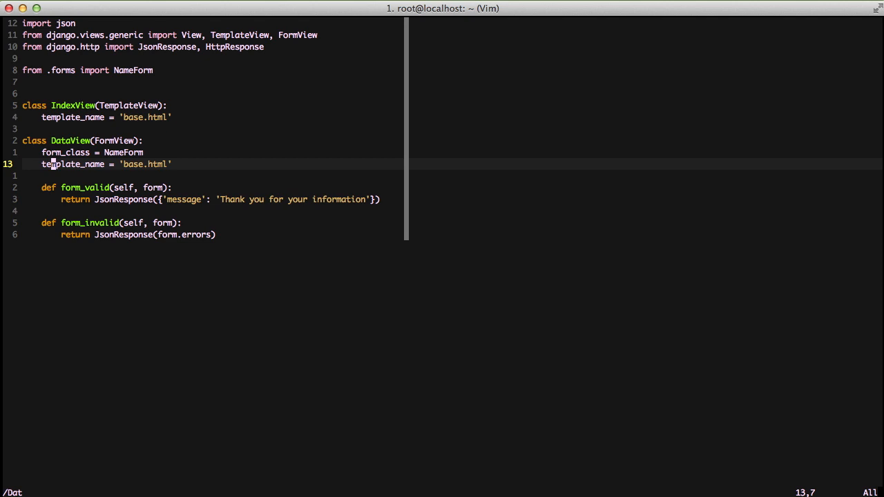
{"action": "key", "text": "j"}
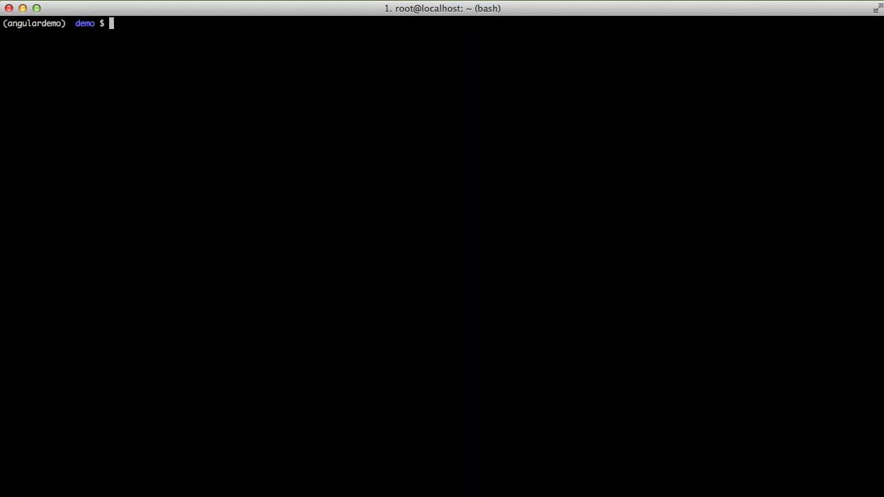
Step: Edit templates/base.html and paste the CSRF-protected name form block at the bottom
{"action": "type", "text": "vim templates/base.html"}
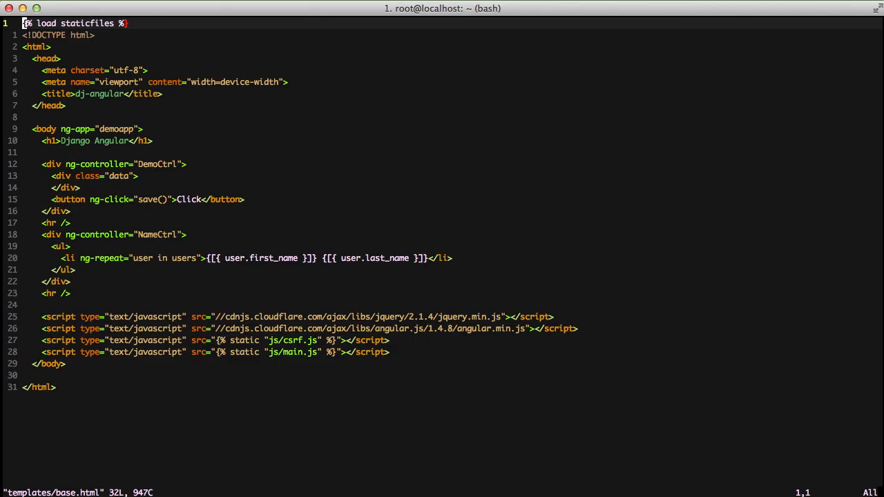
{"action": "key", "text": "G"}
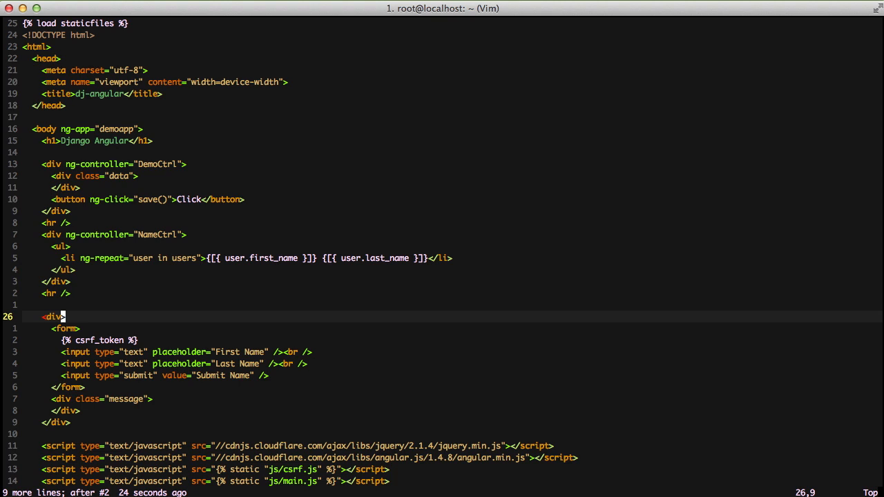
{"action": "type", "text": "ng-controller=\"AddNameCtrl"}
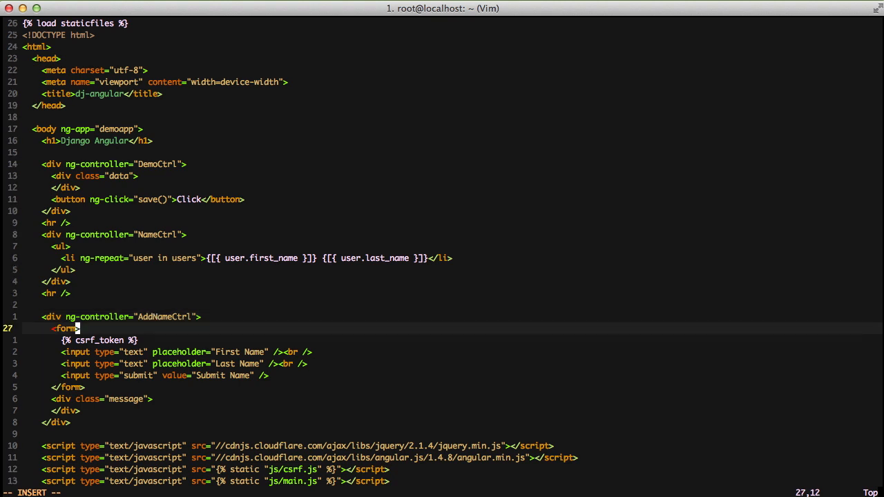
Step: Add ng-controller="AddNameCtrl", ng-submit="save(name)" and ng-model bindings, then write and quit
{"action": "type", "text": "ng-submit=\"save("}
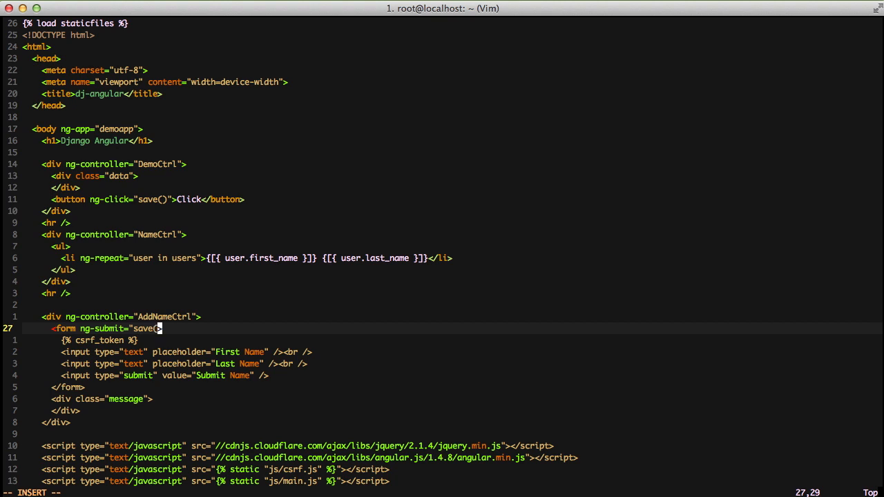
{"action": "type", "text": "name)\">"}
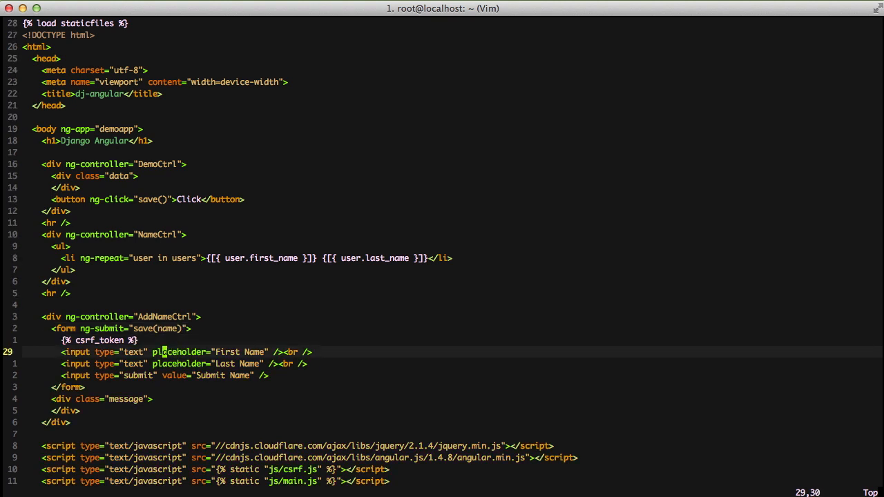
{"action": "type", "text": "ng-model"}
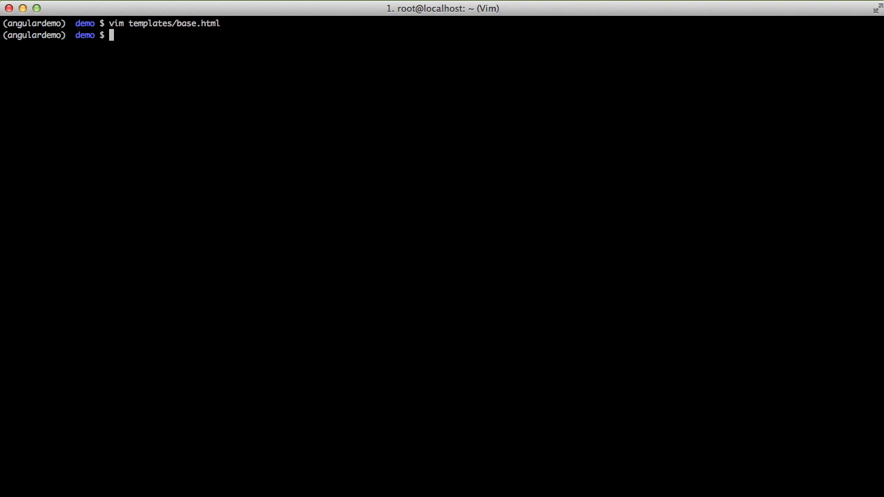
Step: Launch vim on static/js/main.js from the bash prompt
{"action": "type", "text": "vim static/js/ma"}
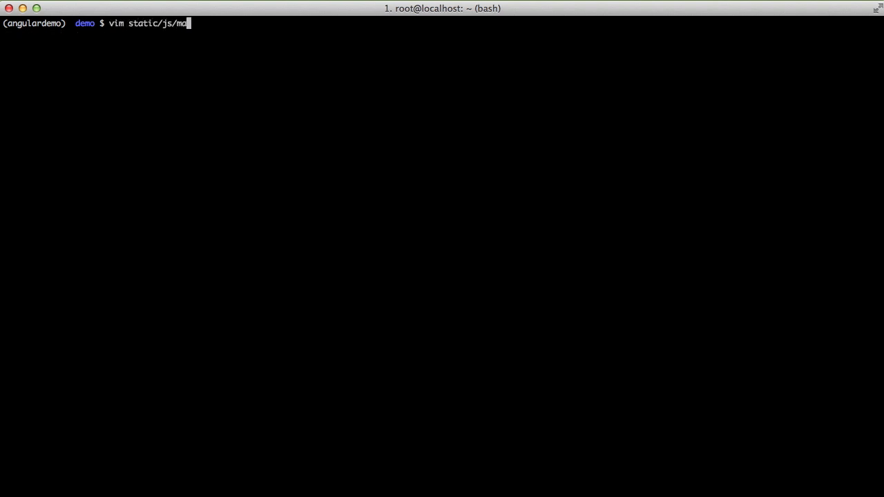
{"action": "key", "text": "Return"}
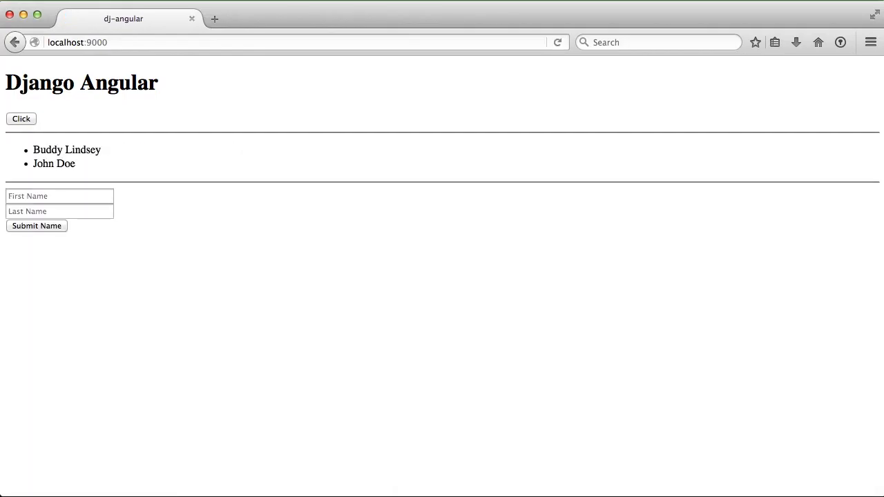
Step: Fill in Buddy Lindsey, submit the name form, and bring up the F12 network inspector
{"action": "left_click", "coordinate": [60, 196]}
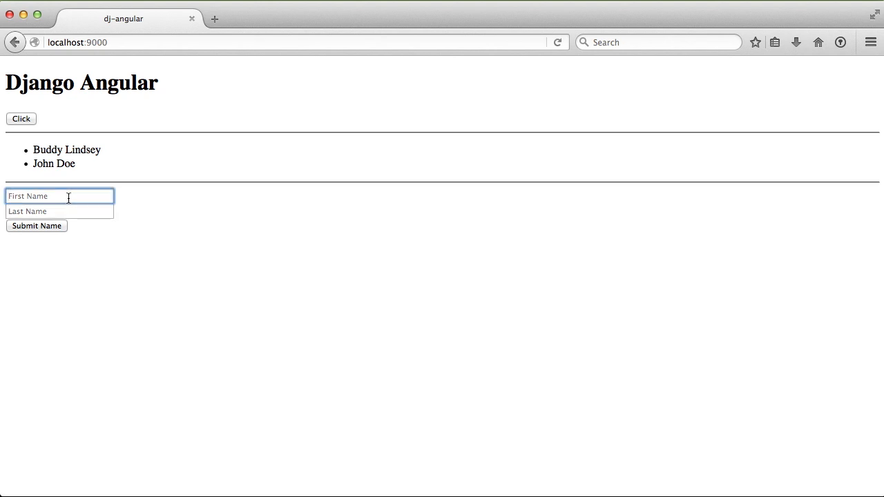
{"action": "left_click", "coordinate": [36, 226]}
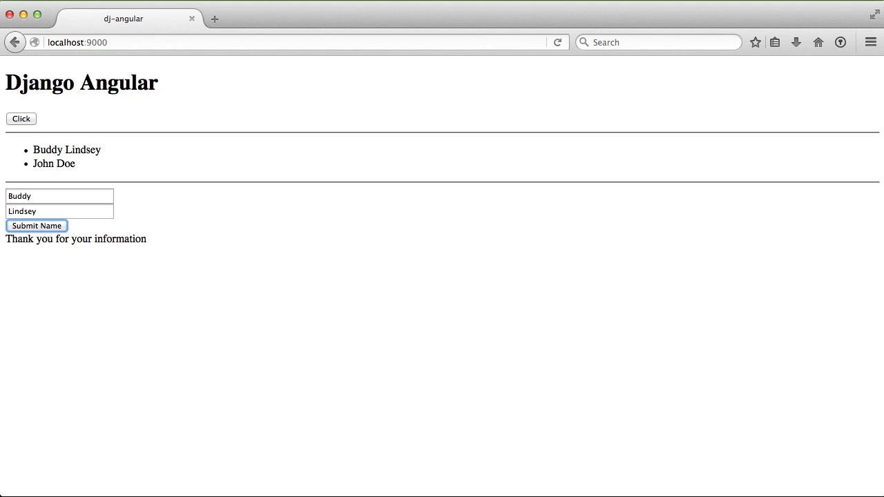
{"action": "key", "text": "F12"}
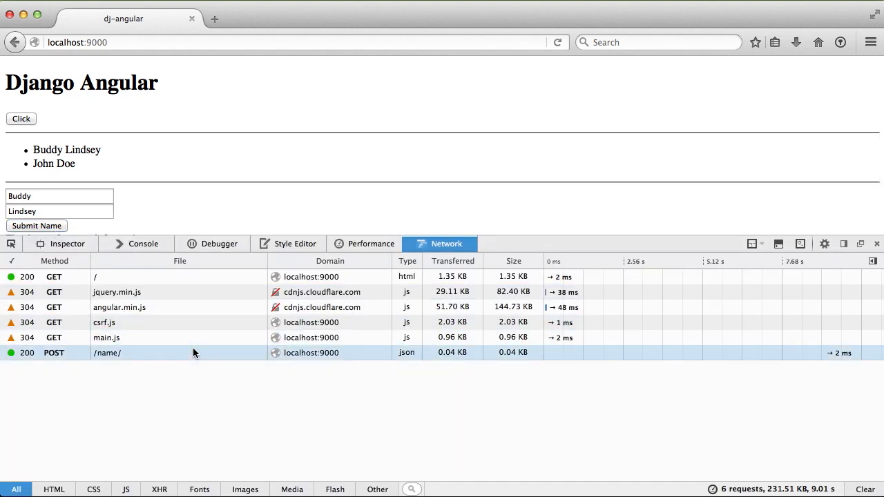
Step: Select the POST /name/ row and view its Params (Buddy/Lindsey) and JSON thank-you Response
{"action": "left_click", "coordinate": [107, 354]}
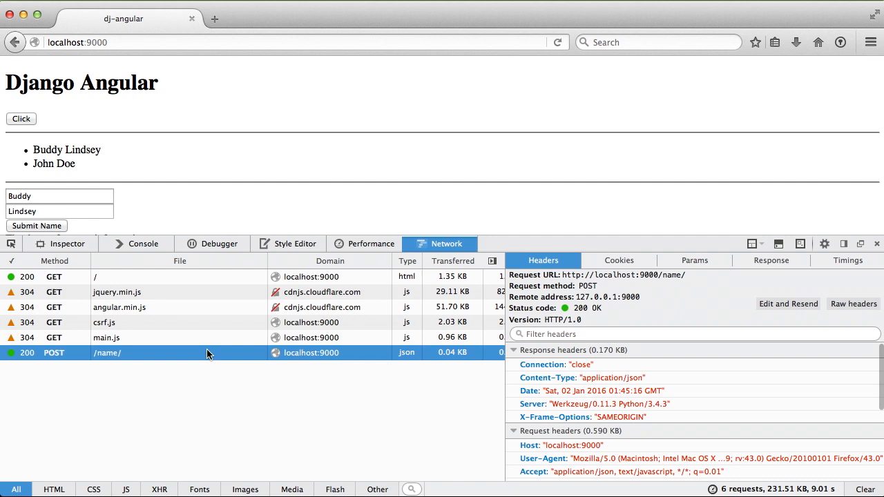
{"action": "left_click", "coordinate": [693, 260]}
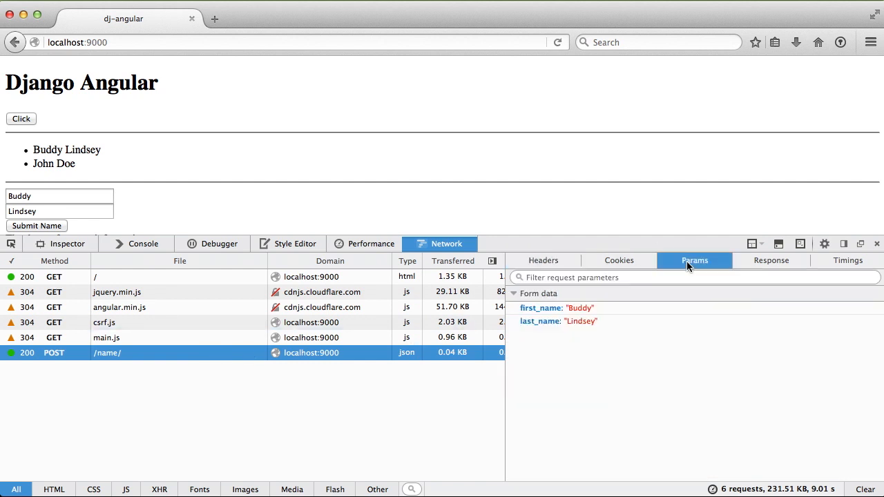
{"action": "mouse_move", "coordinate": [596, 325]}
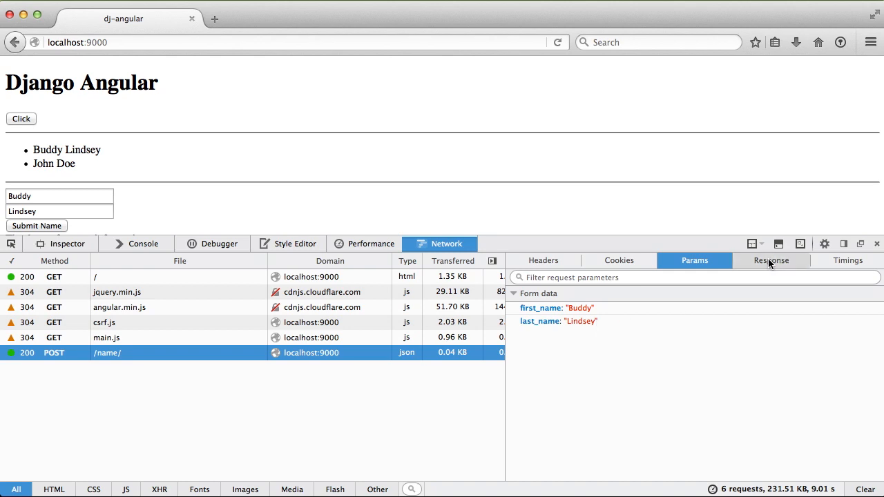
{"action": "left_click", "coordinate": [771, 260]}
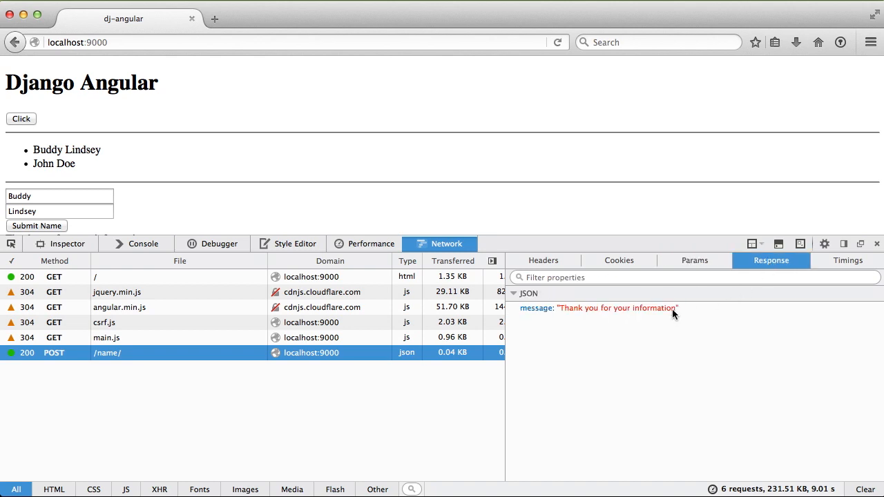